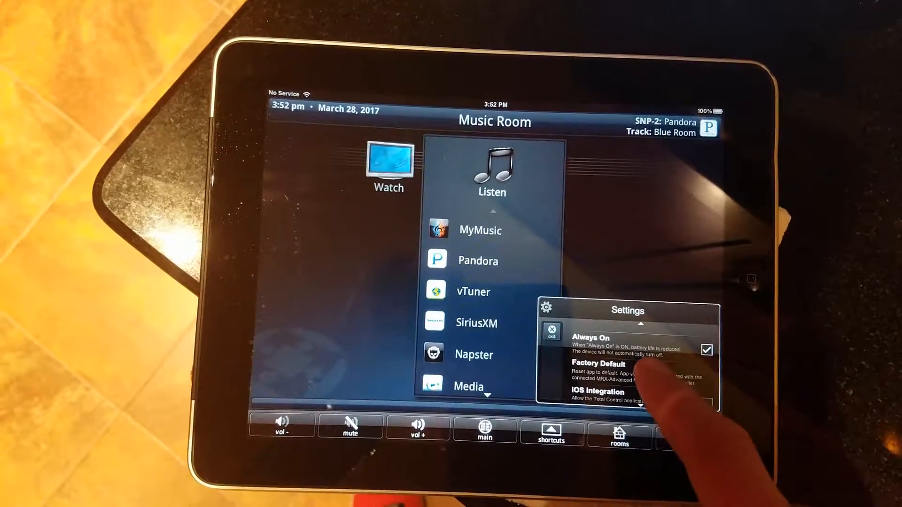
Reset URC Mobile to factory defaults, then relaunch it from the iPad home screen into the Office room
left_click(600, 364)
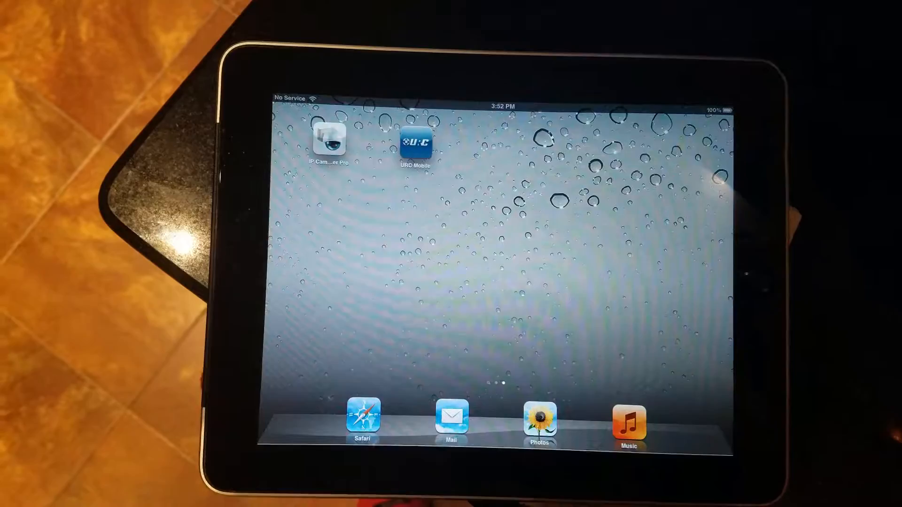
left_click(414, 142)
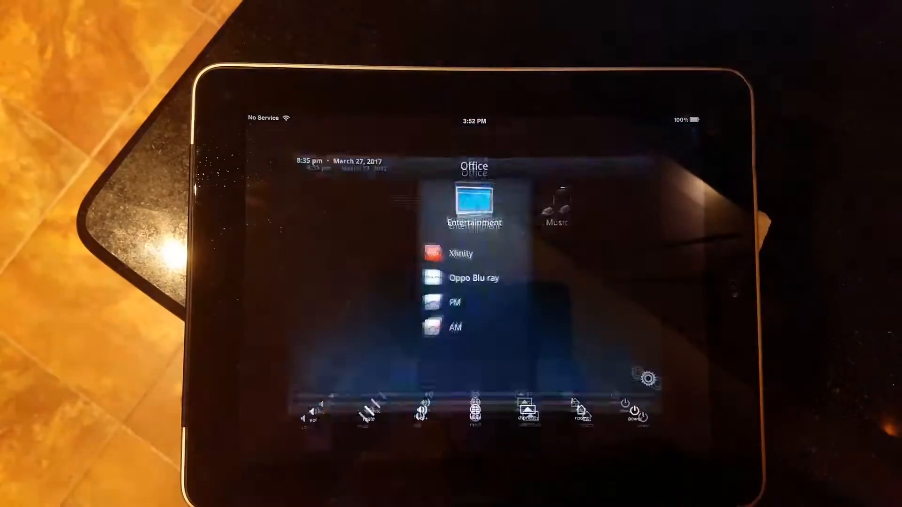